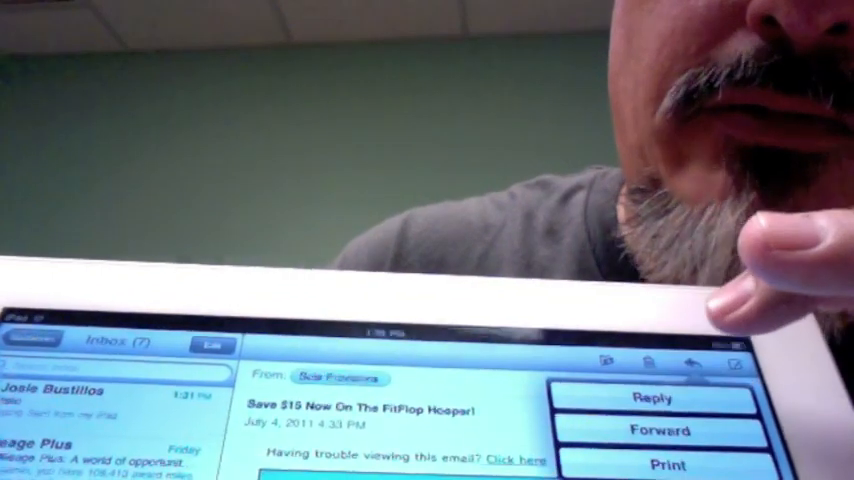
Step: Start a reply to the FitFlop Hooper promotion email, keeping recipient, subject and quoted message
{"action": "left_click", "coordinate": [654, 396]}
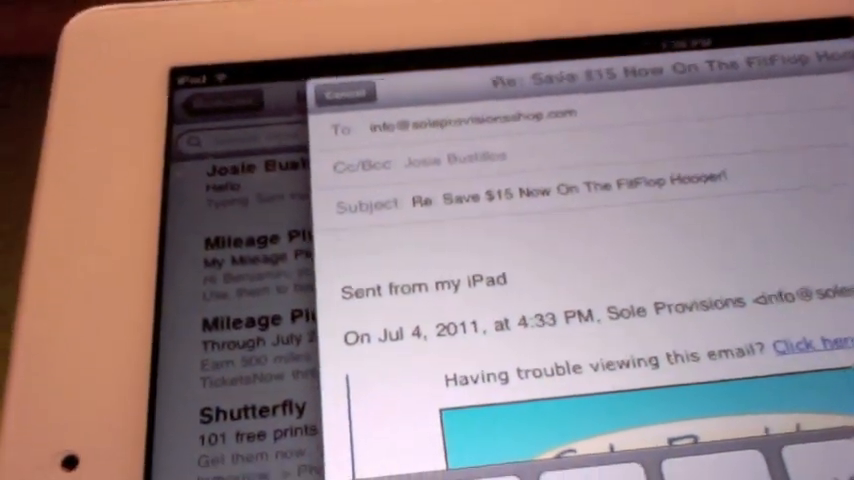
Step: Enter the word 'Typing' in the message body above the 'Sent from my iPad' signature
{"action": "type", "text": "Typing"}
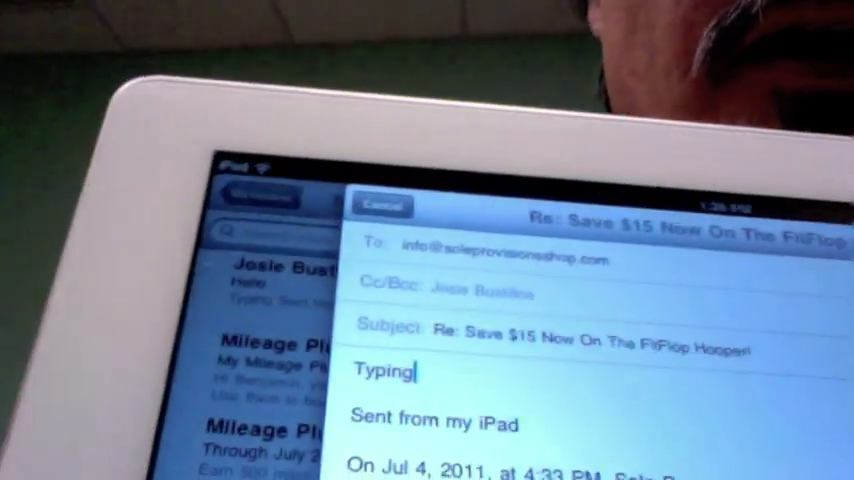